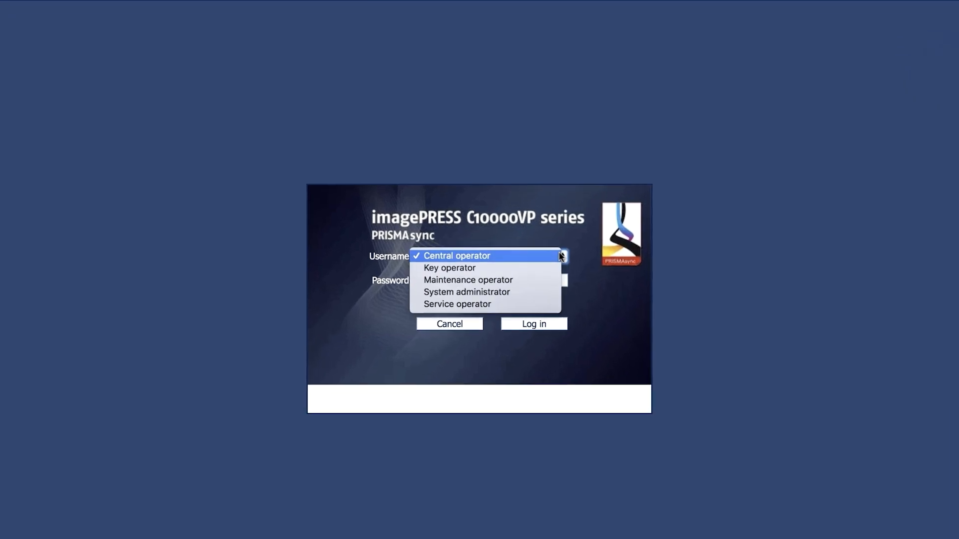
Log in to the press with the Key operator account and its password
left_click(450, 267)
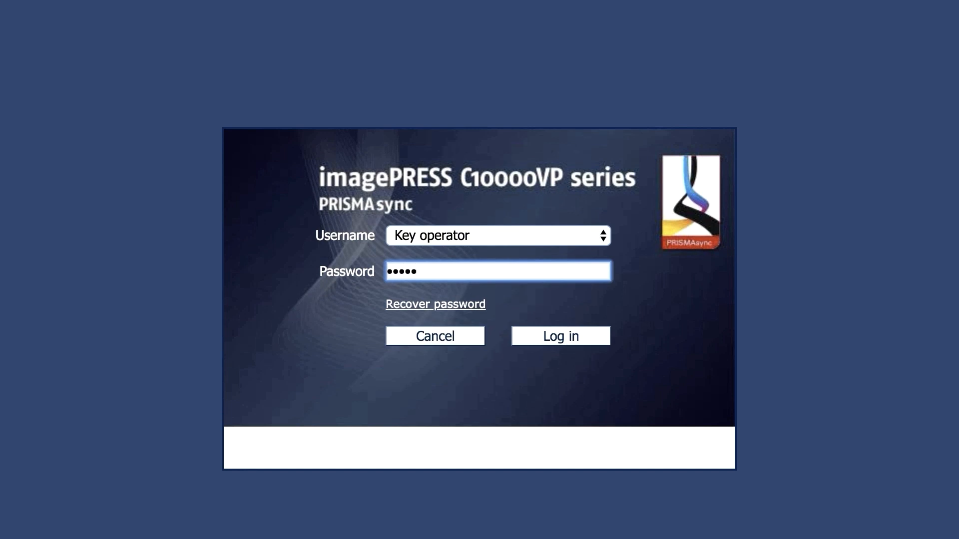
left_click(560, 336)
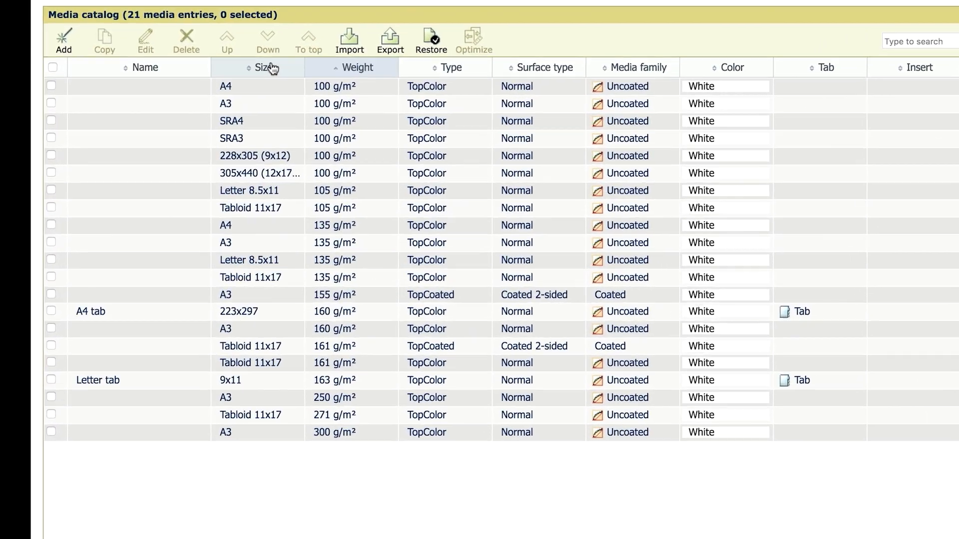
Sort the catalog by Size and open the Tabloid 11x17, 105 g/m² media for editing
left_click(263, 68)
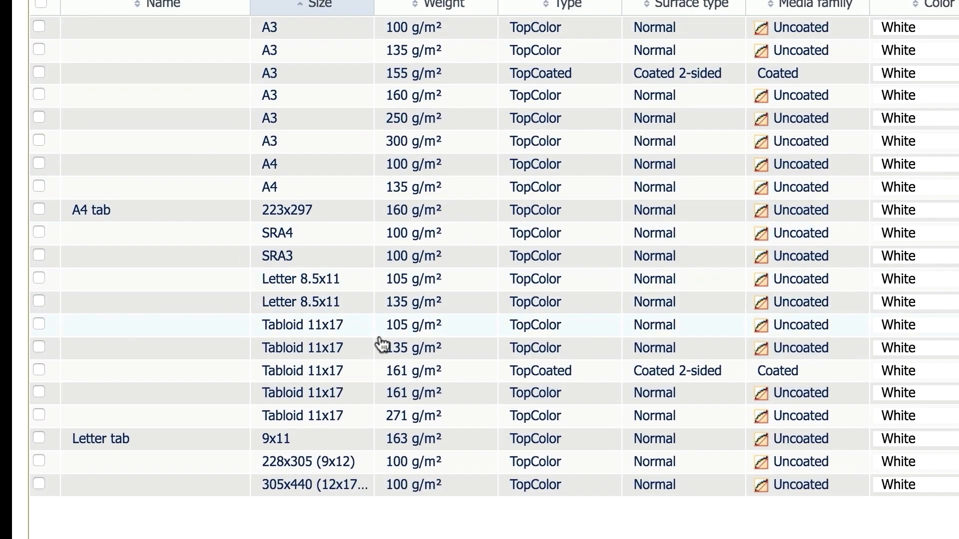
mouse_move(37, 325)
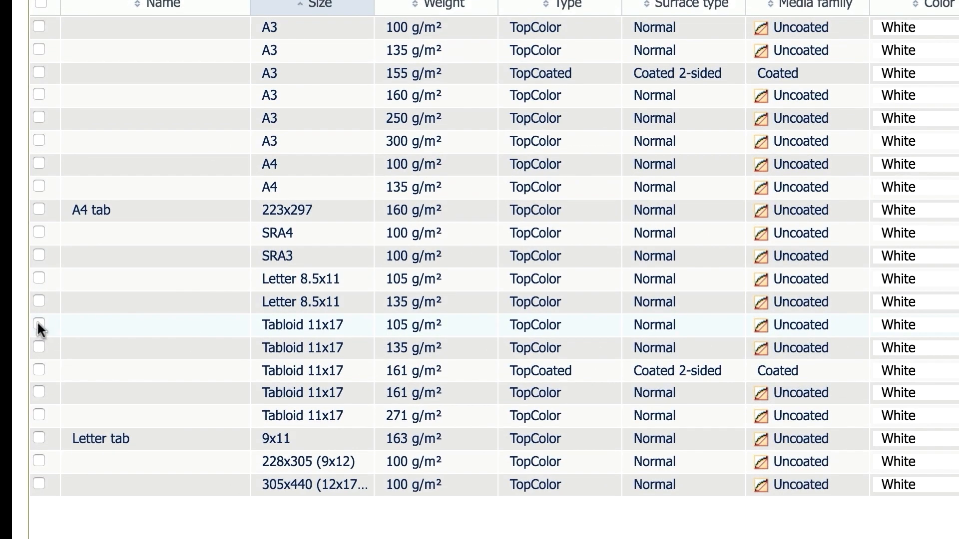
left_click(39, 326)
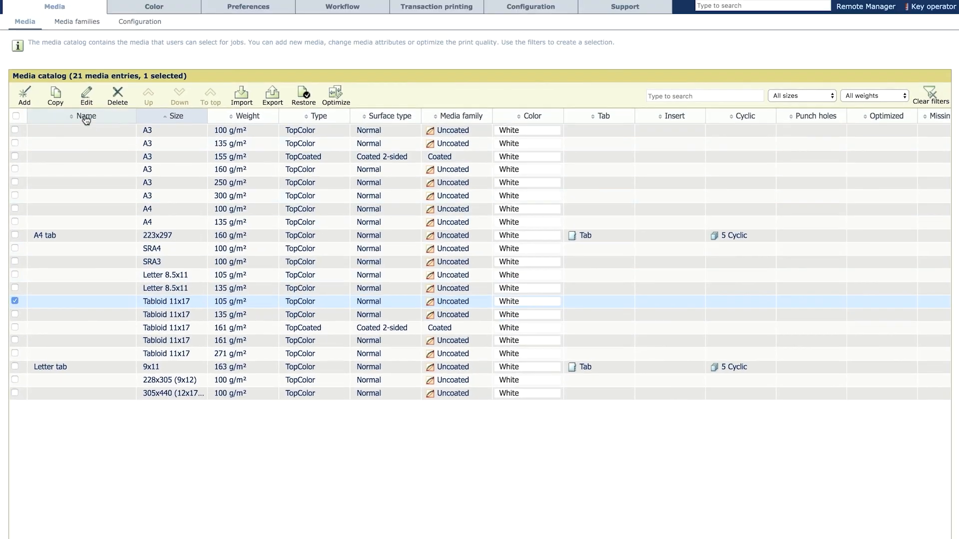
left_click(87, 92)
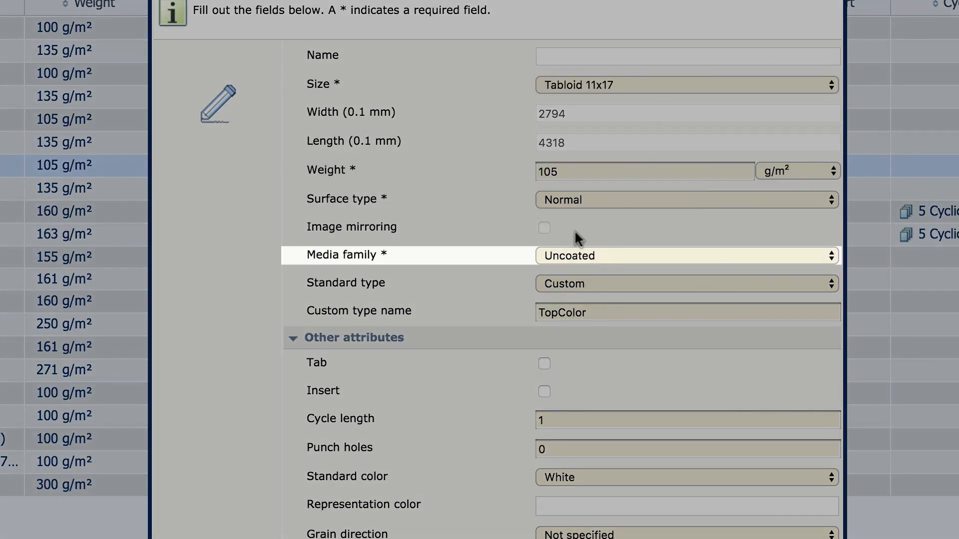
mouse_move(624, 275)
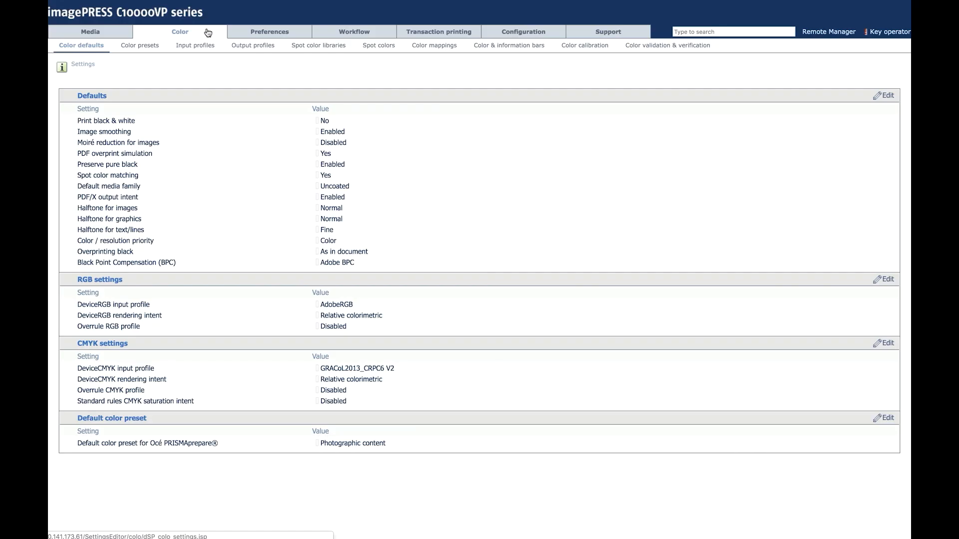
Set Tabloid 11x17, 105 g/m², TopColor, White as the Color calibration media
left_click(585, 45)
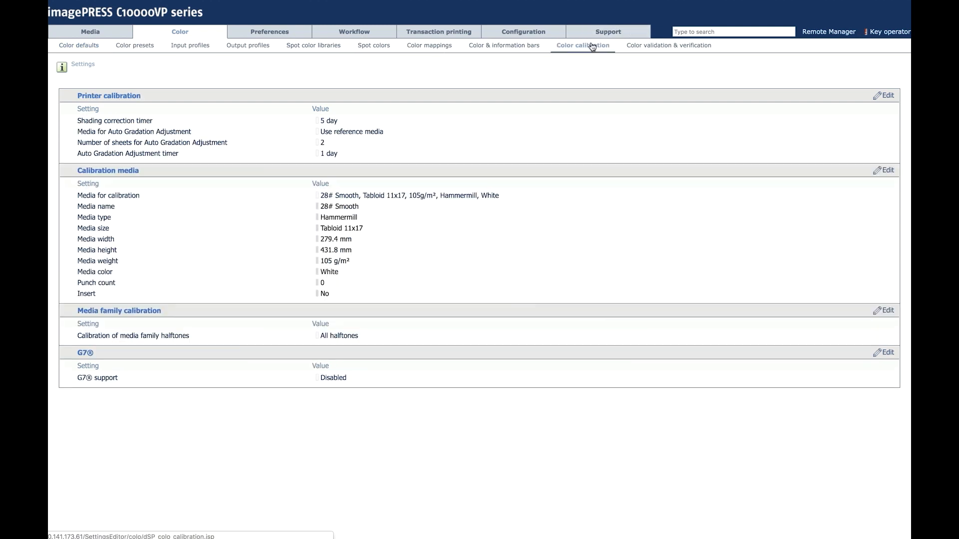
scroll("down", 3)
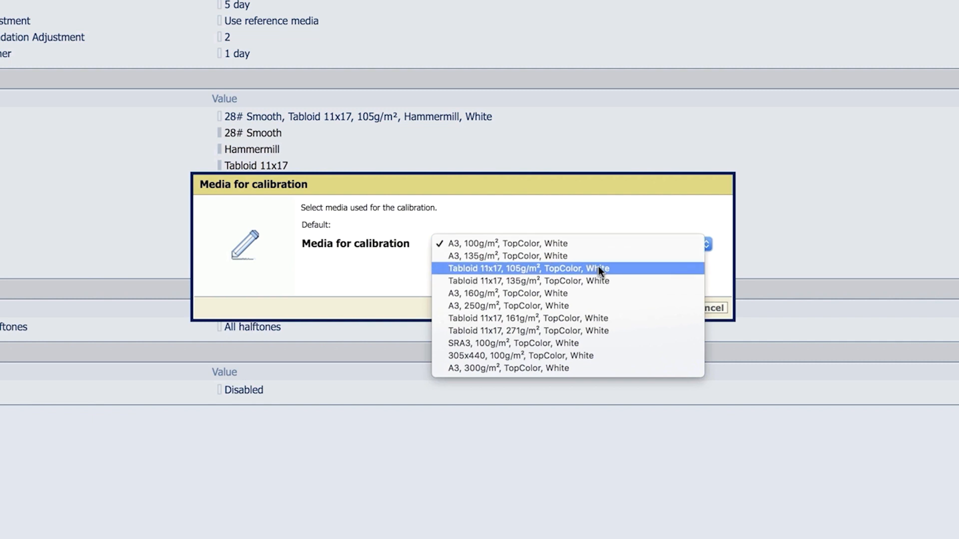
left_click(527, 269)
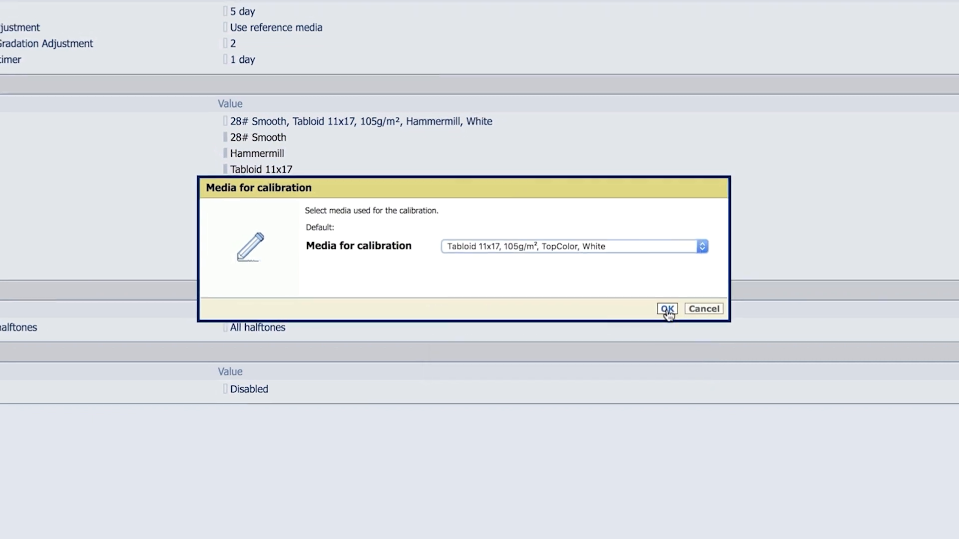
left_click(667, 309)
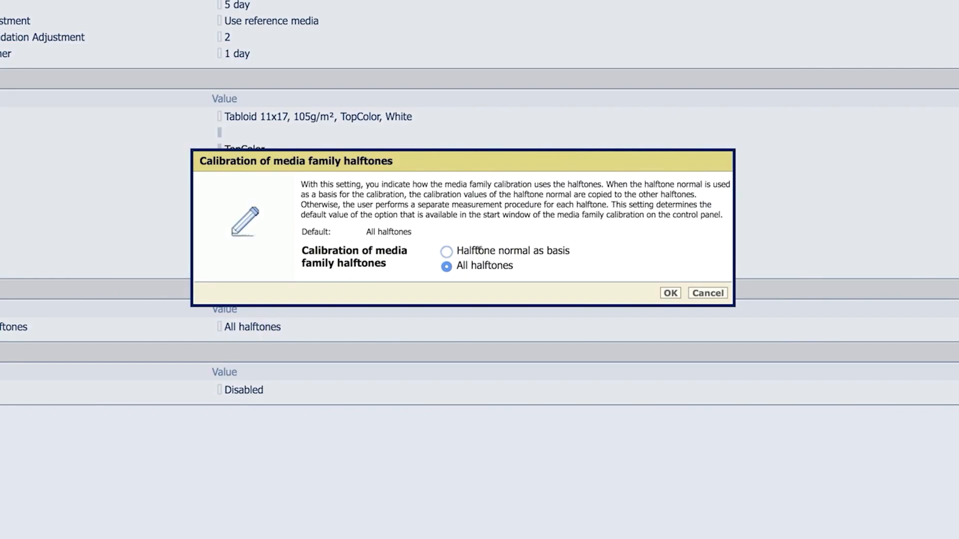
Base media family calibration on Halftone normal and tick G7 support
left_click(446, 251)
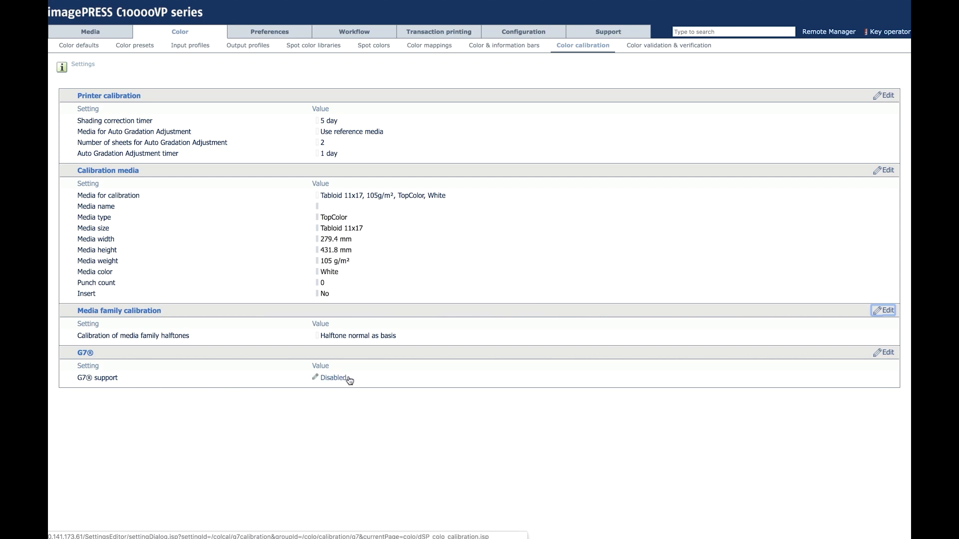
left_click(332, 378)
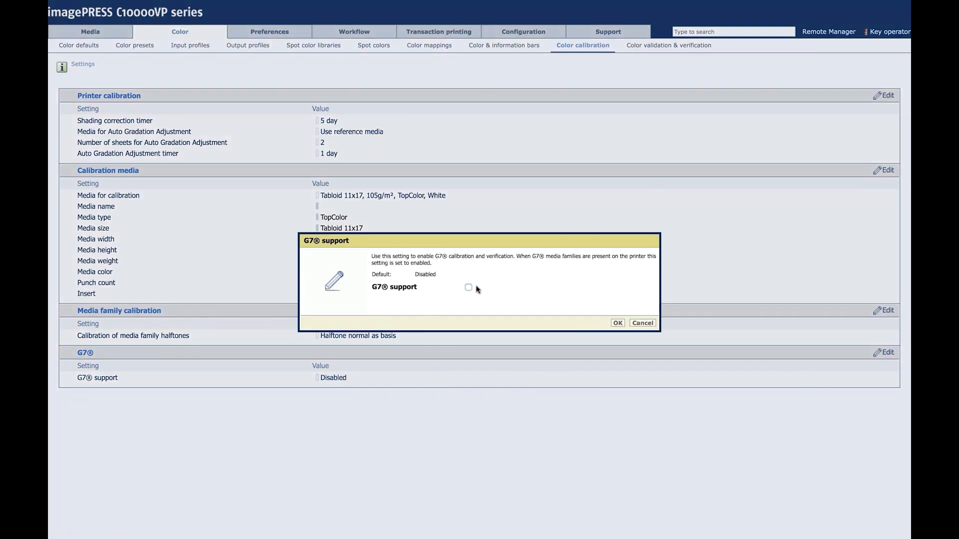
left_click(468, 287)
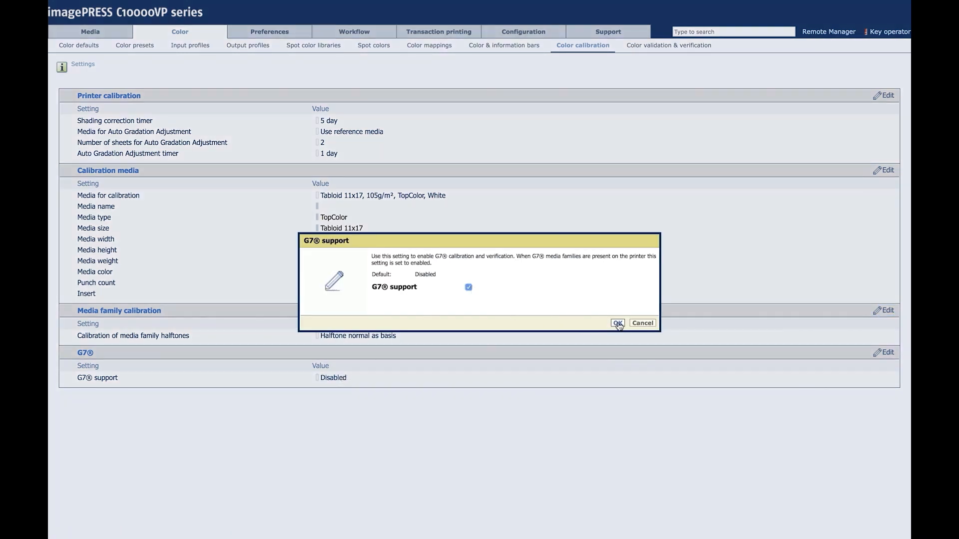
left_click(617, 323)
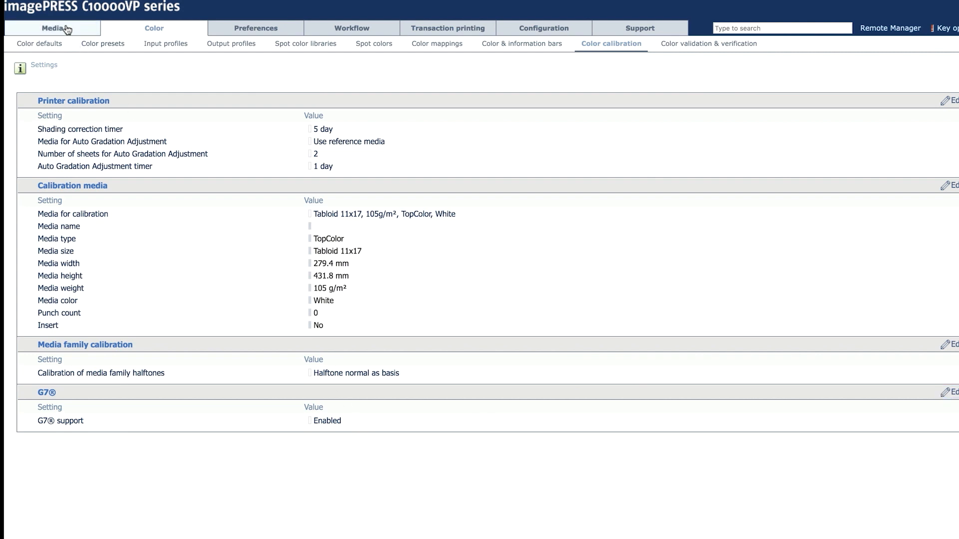
Add a media family named 'G7 Uncoated' with the G7® option ticked
left_click(58, 28)
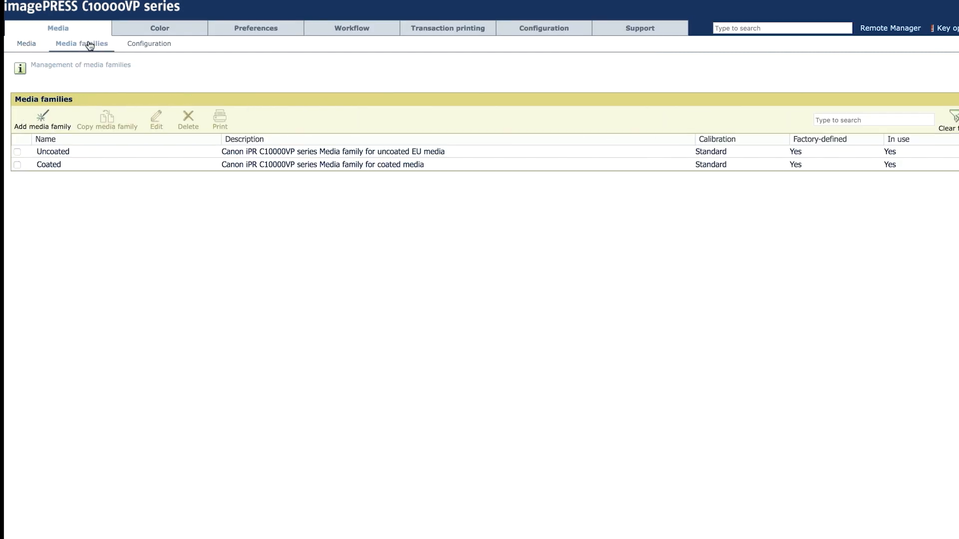
left_click(43, 113)
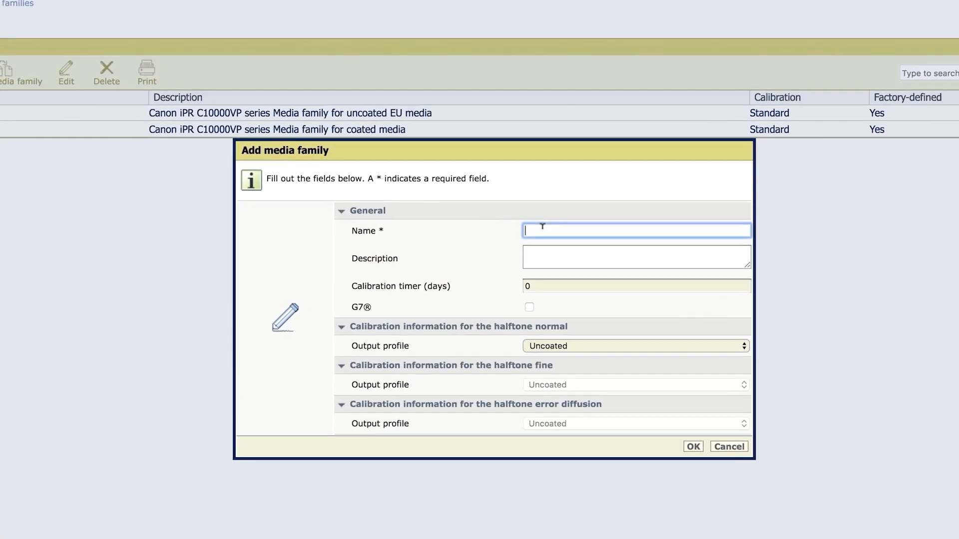
type("G7")
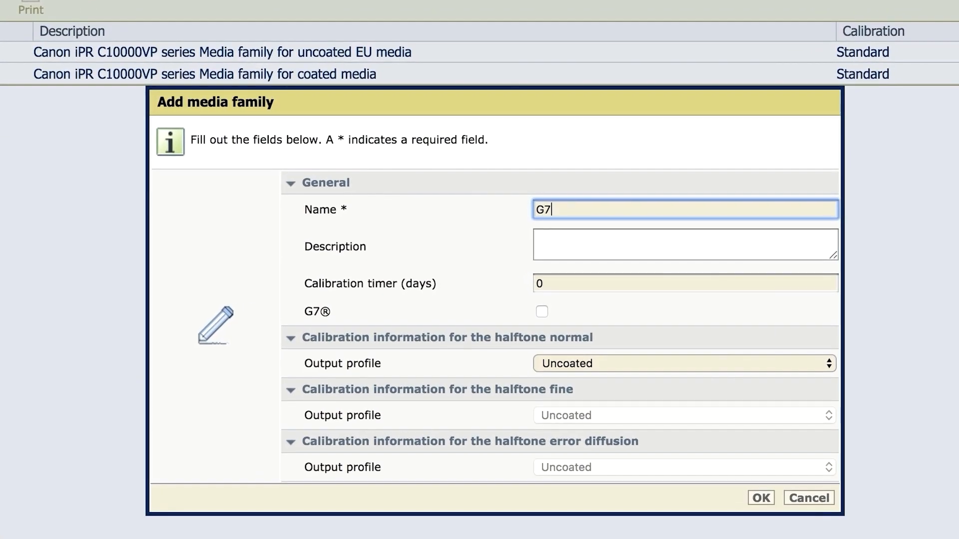
type("Unco")
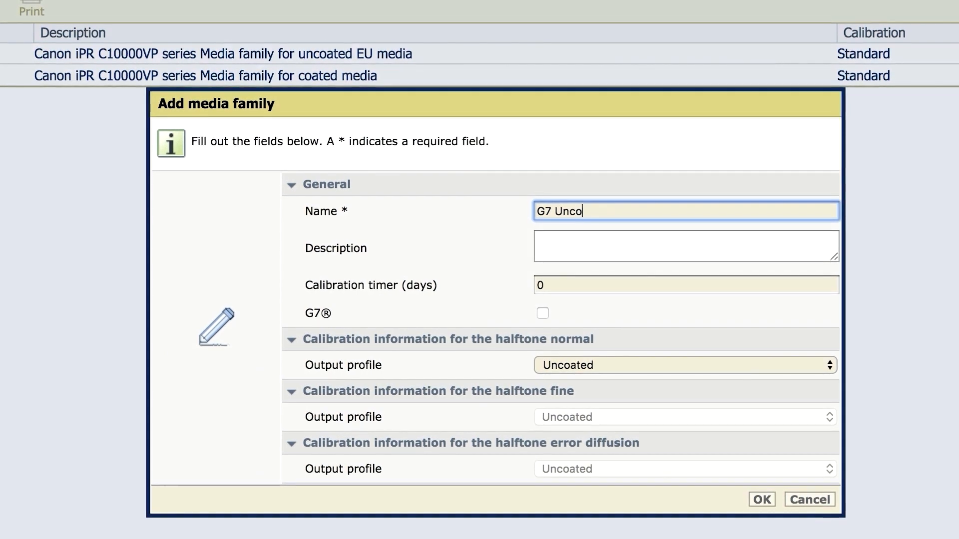
type("ated")
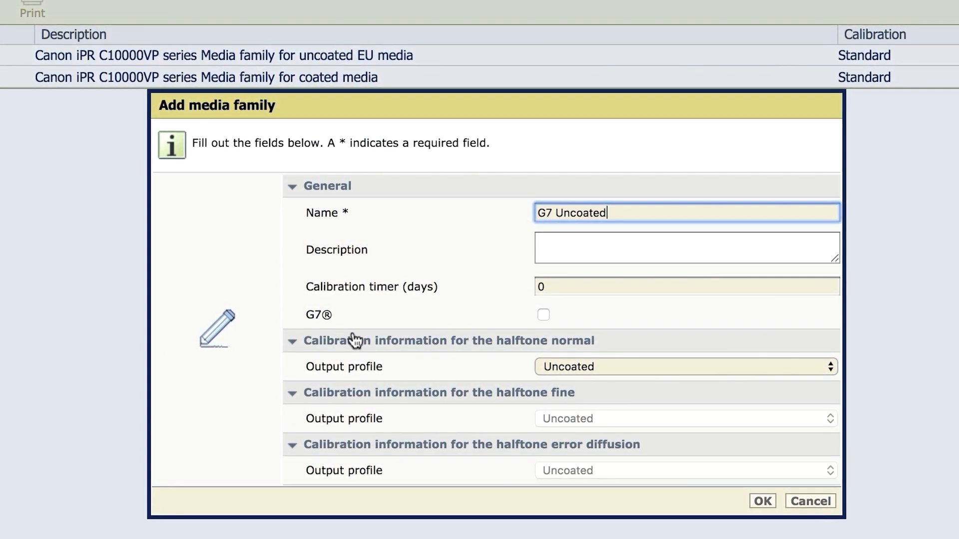
left_click(543, 315)
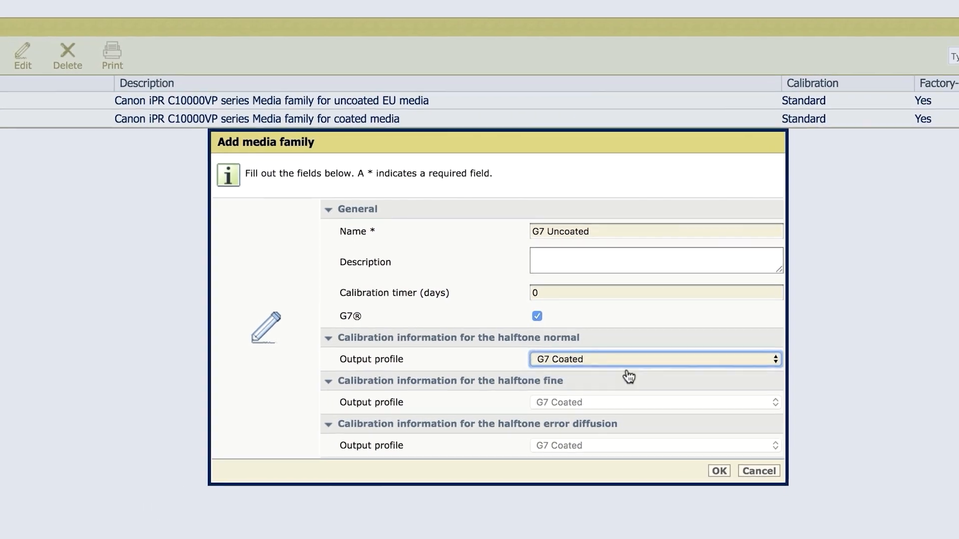
left_click(719, 471)
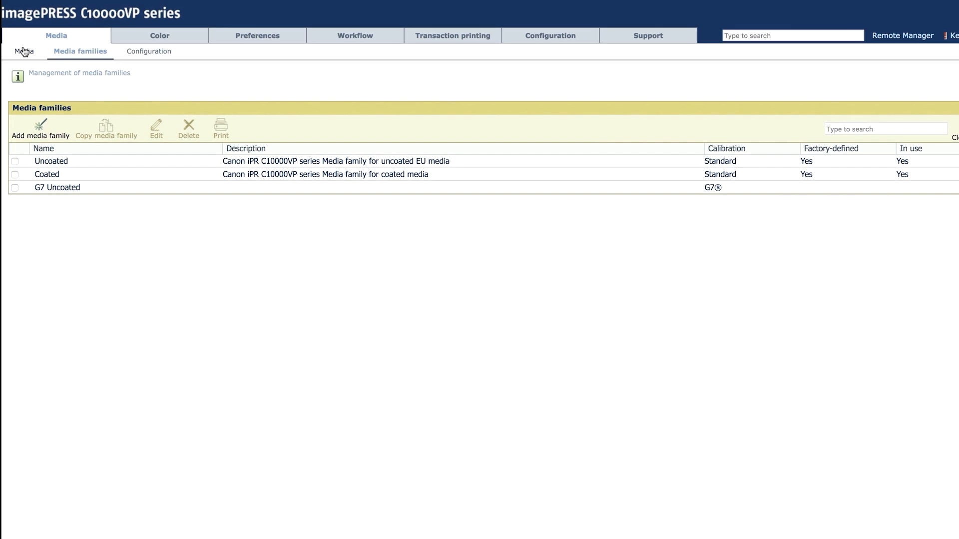
Start a new media catalog entry named 'Hammermill'
left_click(21, 51)
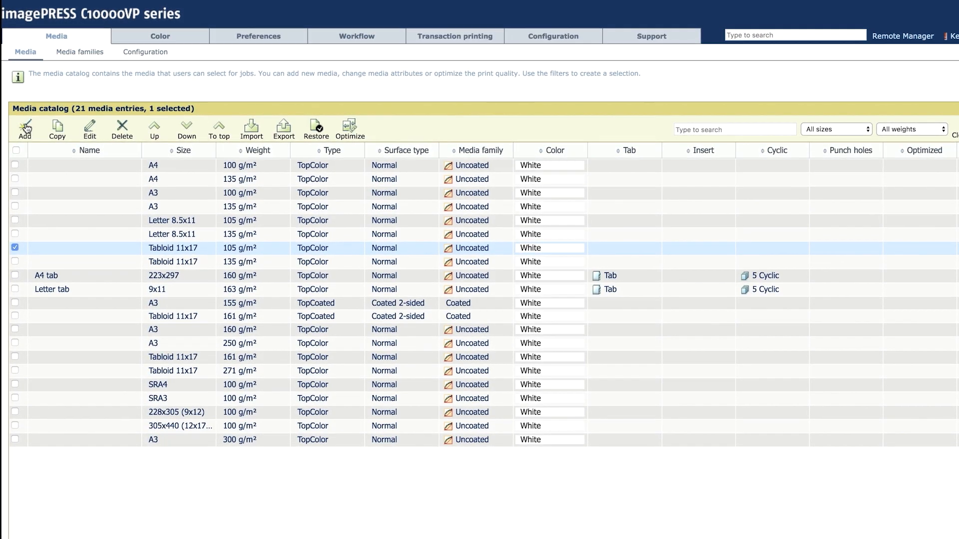
left_click(24, 124)
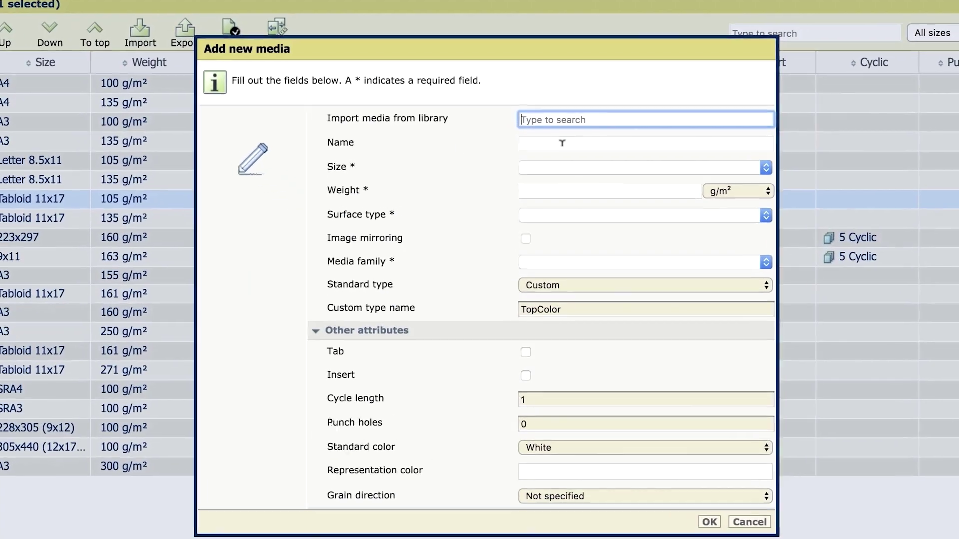
type("H")
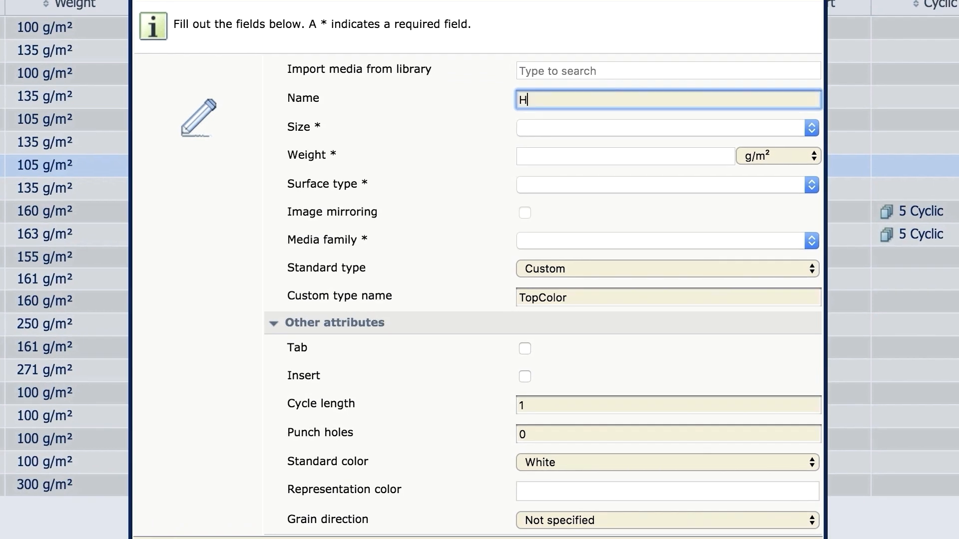
type("ammermill")
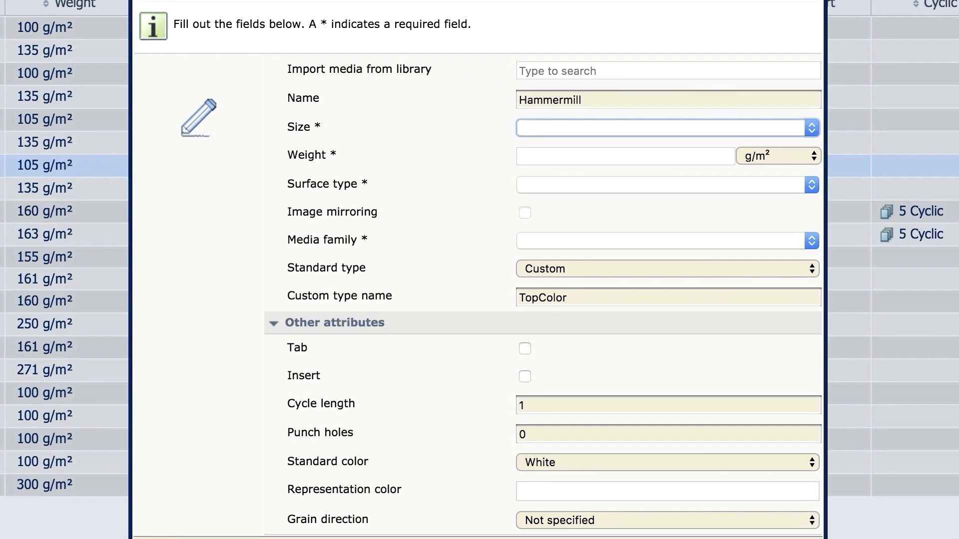
Give Hammermill size Tabloid 11x17, weight 105 g/m², surface type, and custom type 'Bright 100'
left_click(665, 127)
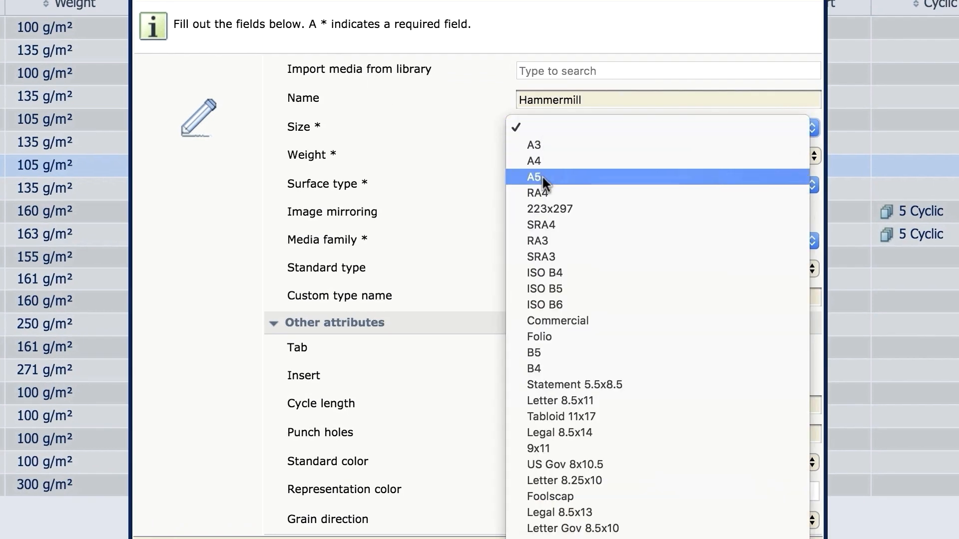
left_click(554, 416)
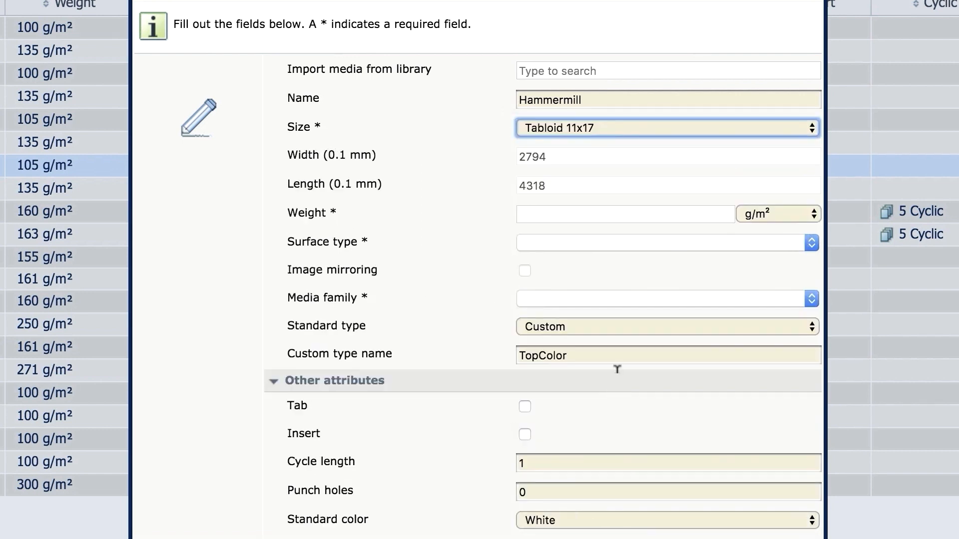
left_click(624, 214)
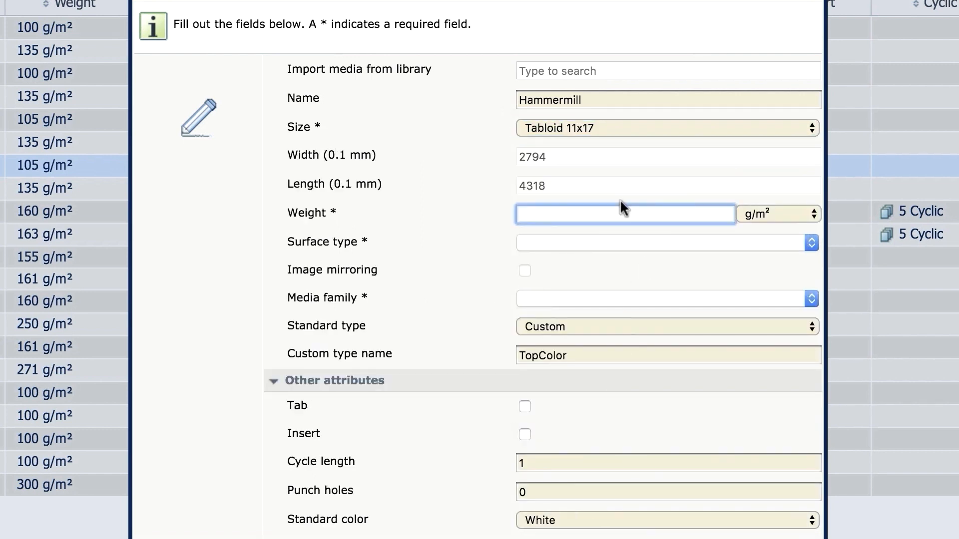
type("105")
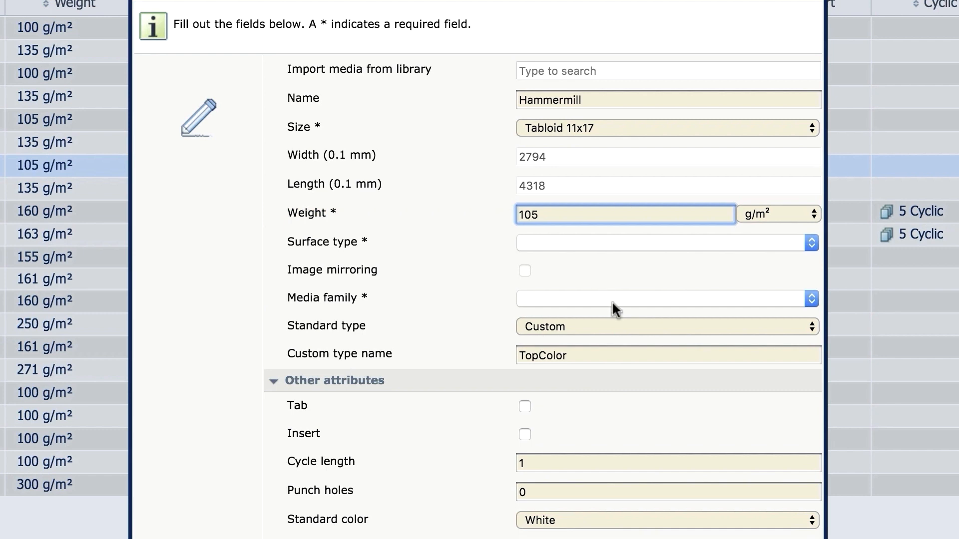
left_click(667, 243)
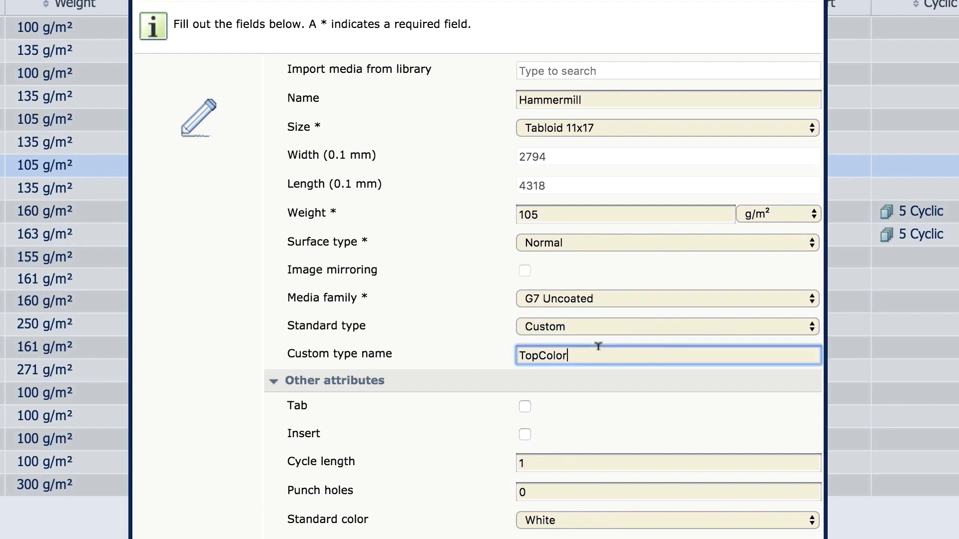
type("B")
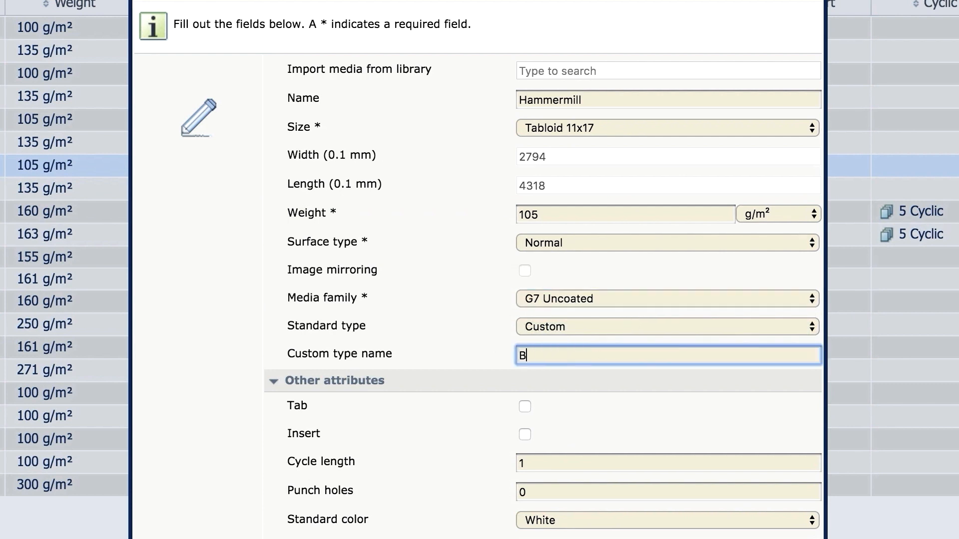
type("right")
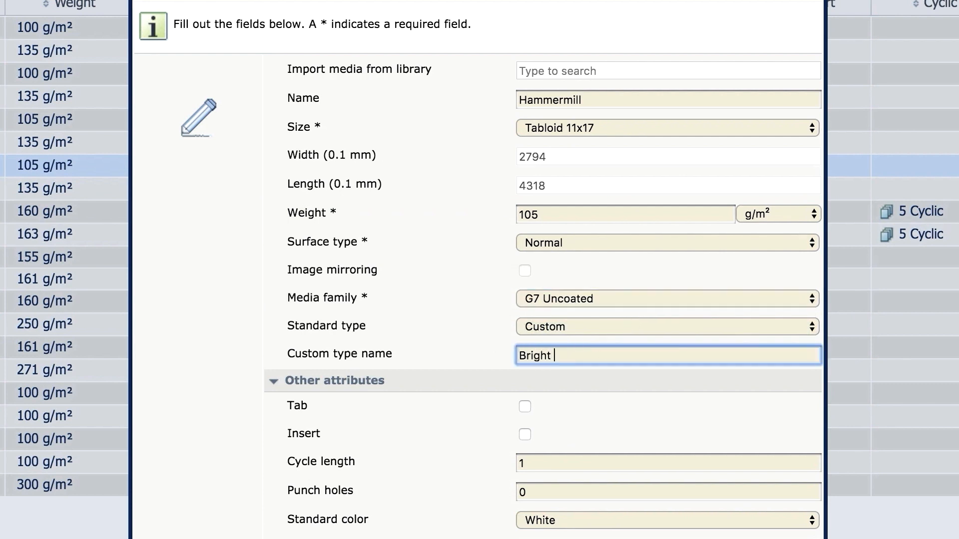
type("100")
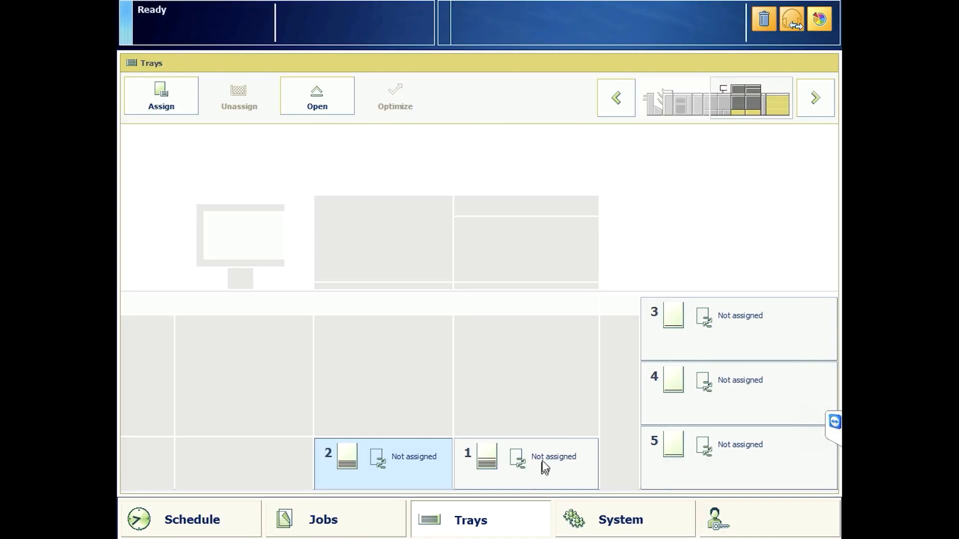
Load tray 1 with Tabloid 11x17, 105 g/m² media, chosen from the basic list's tabloid filter
left_click(524, 464)
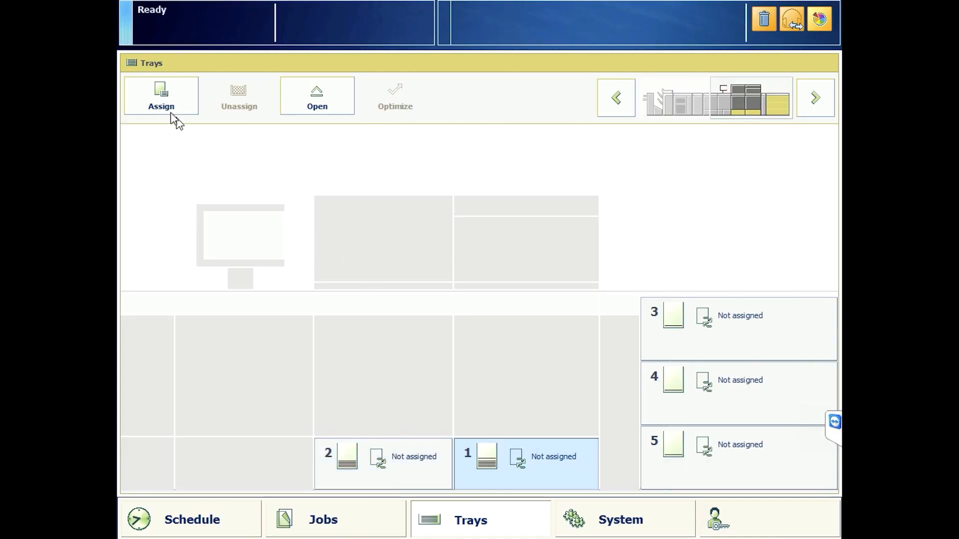
left_click(161, 95)
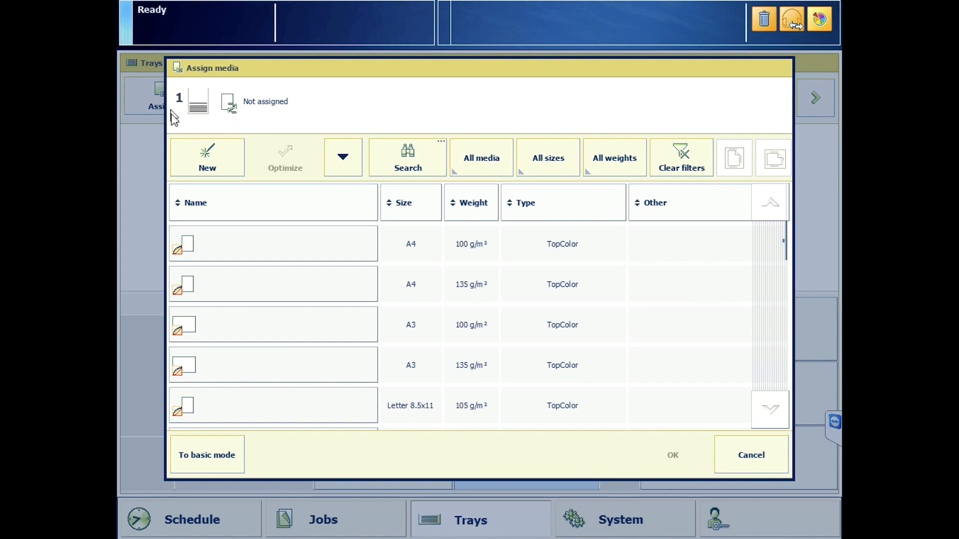
left_click(207, 454)
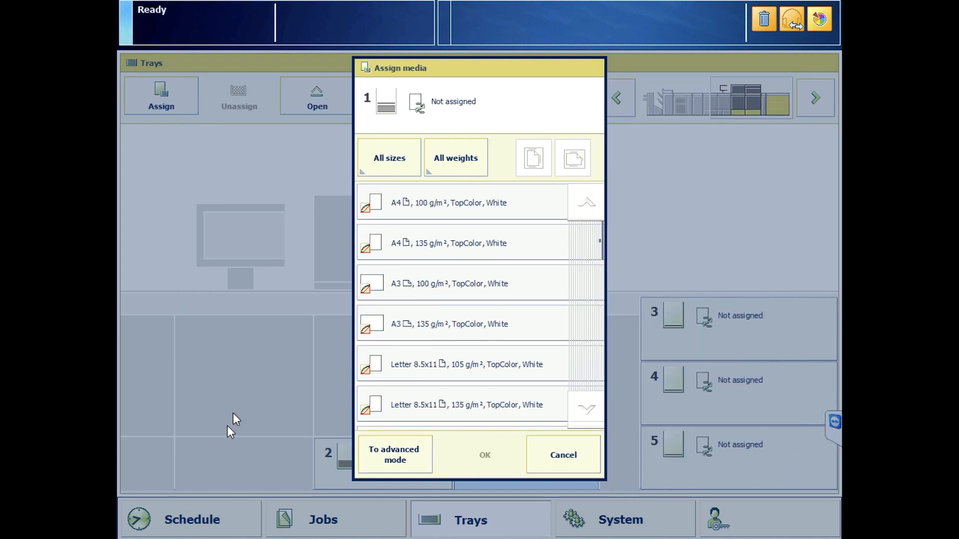
left_click(388, 157)
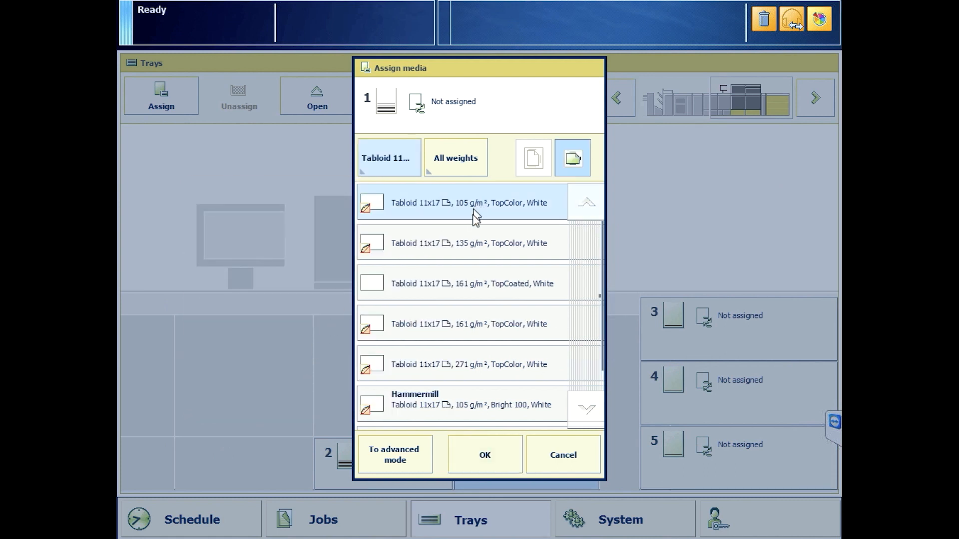
left_click(484, 454)
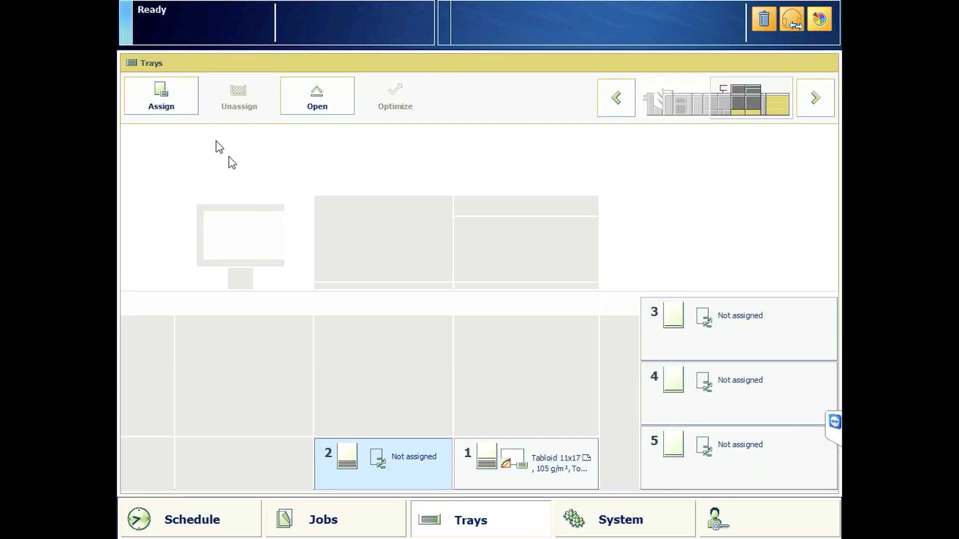
Load tray 2 with Hammermill Tabloid 11x17, 105 g/m², found by searching 'ha'
left_click(161, 95)
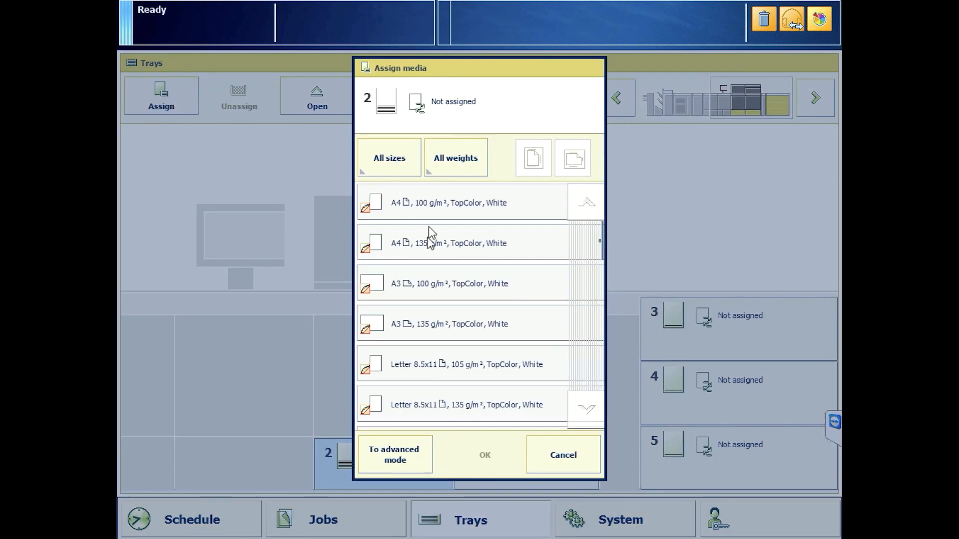
left_click(394, 454)
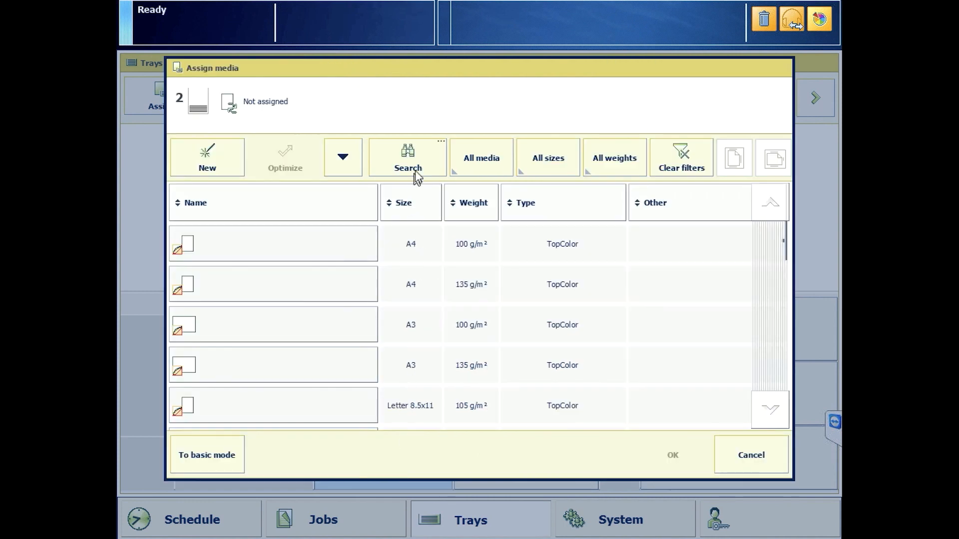
left_click(407, 156)
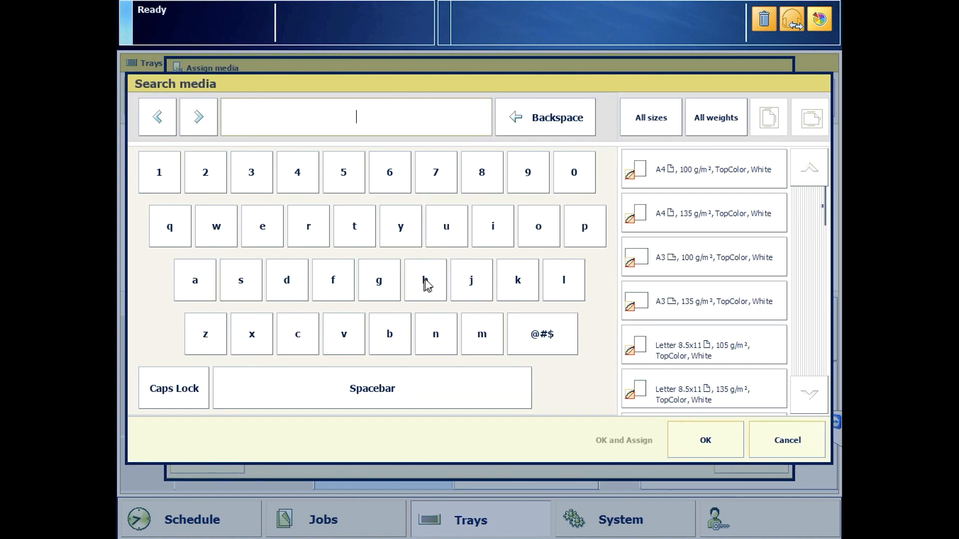
type("ha")
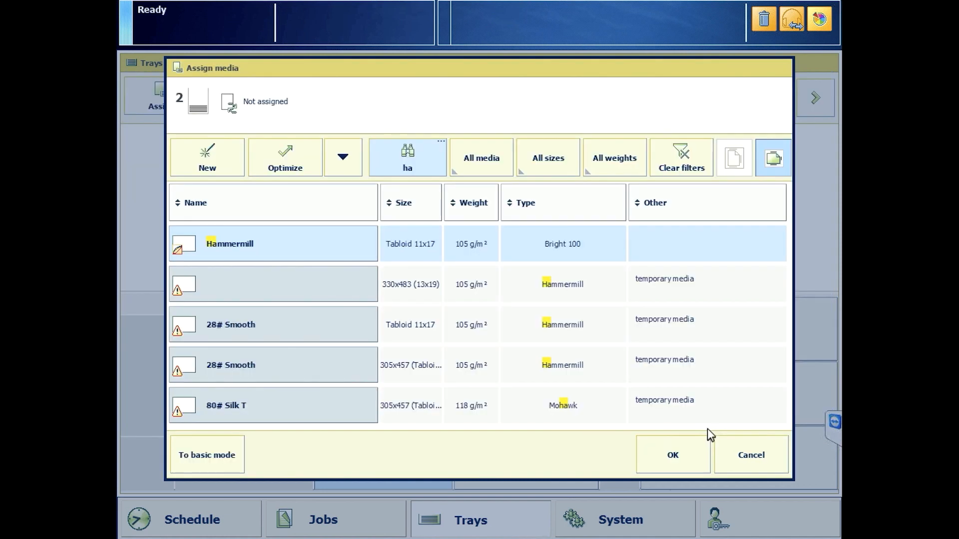
left_click(672, 455)
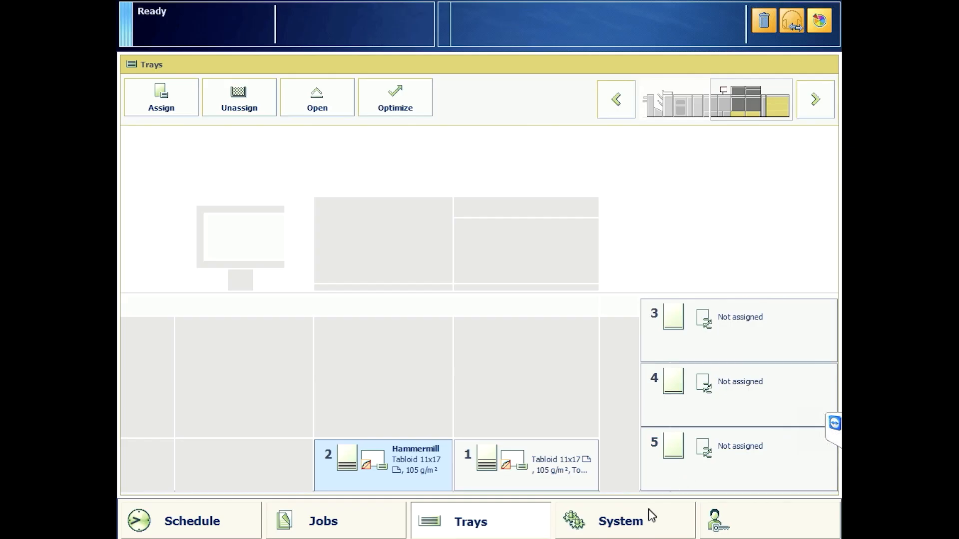
Run printer calibration with Shading correction unticked, then finish the gradation wizard
left_click(620, 521)
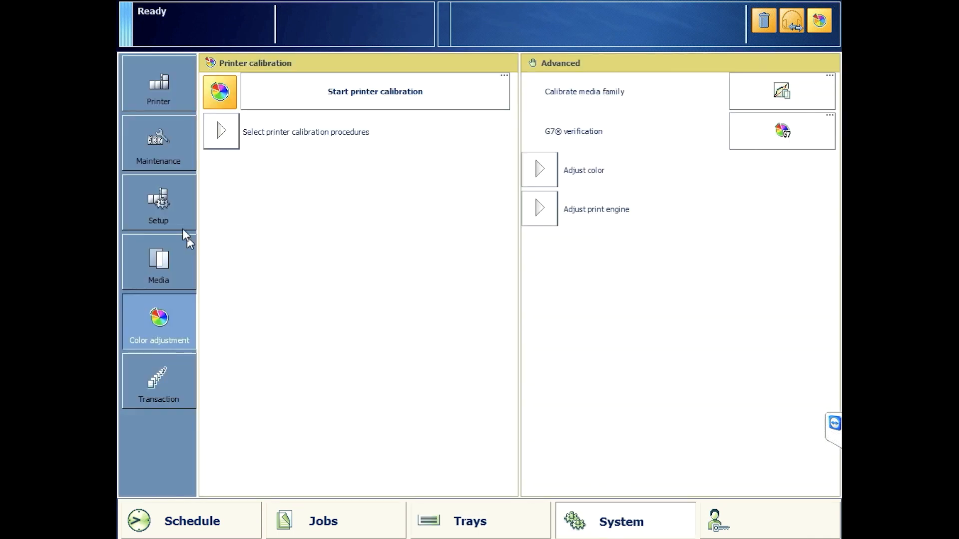
left_click(220, 132)
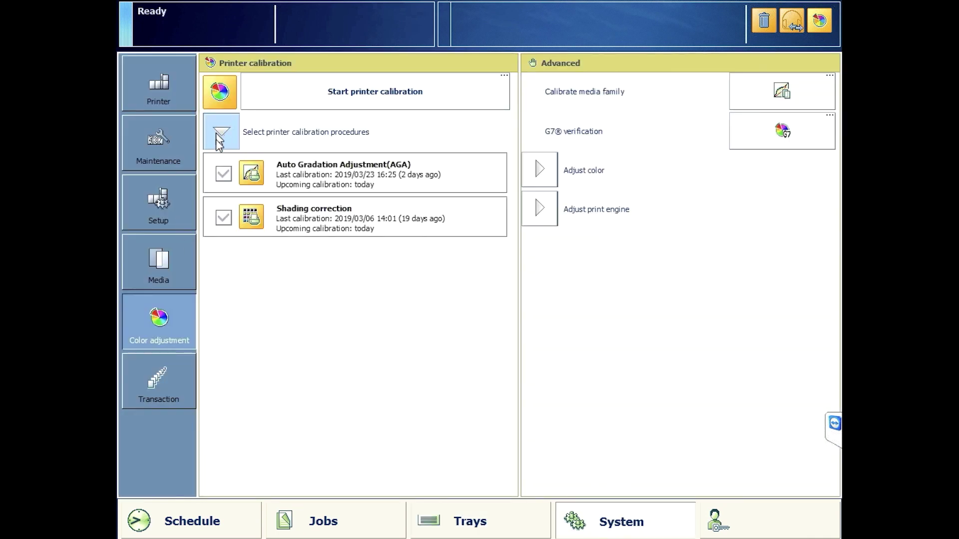
left_click(223, 216)
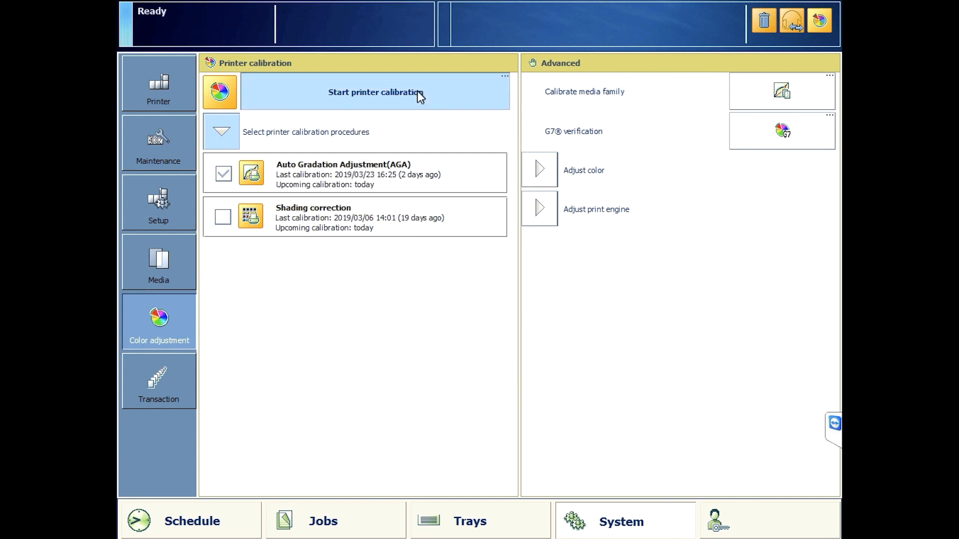
left_click(374, 93)
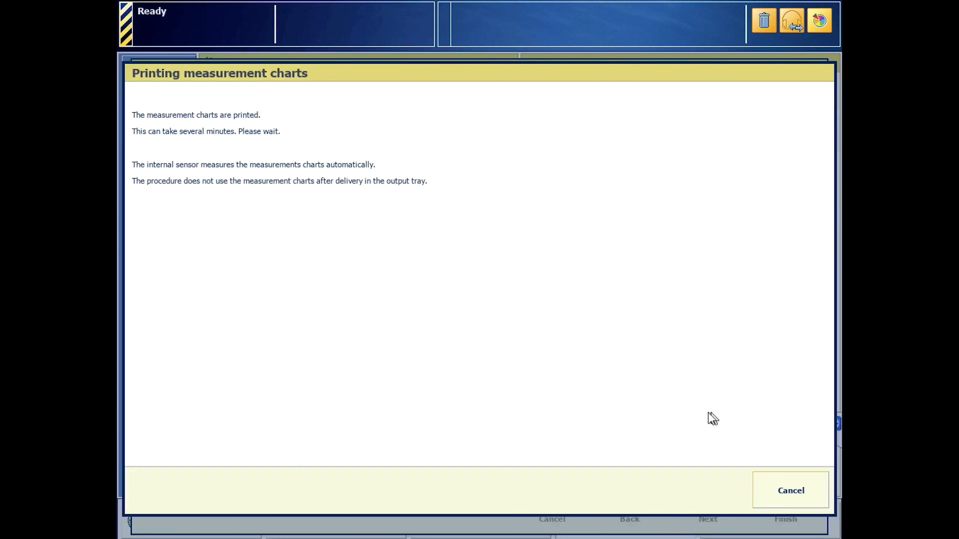
mouse_move(714, 416)
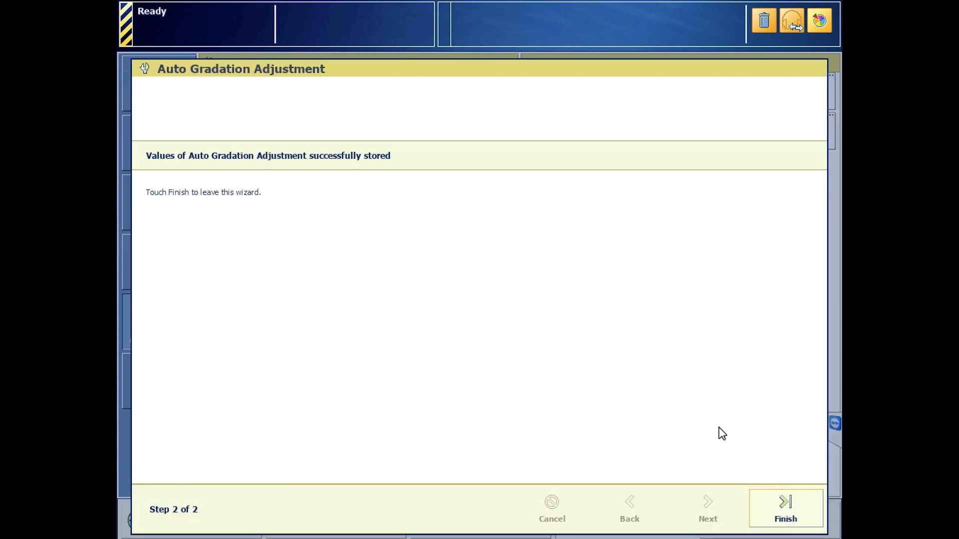
left_click(784, 518)
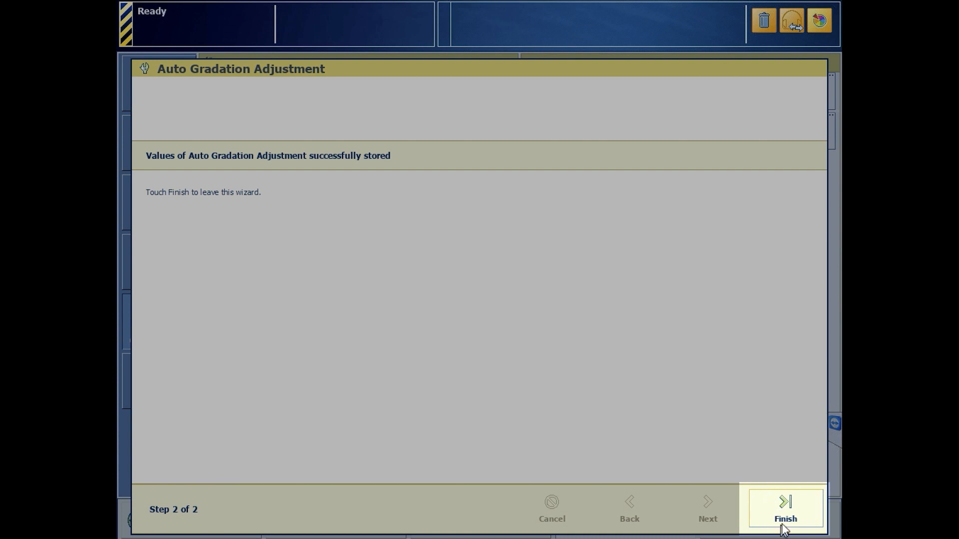
left_click(783, 505)
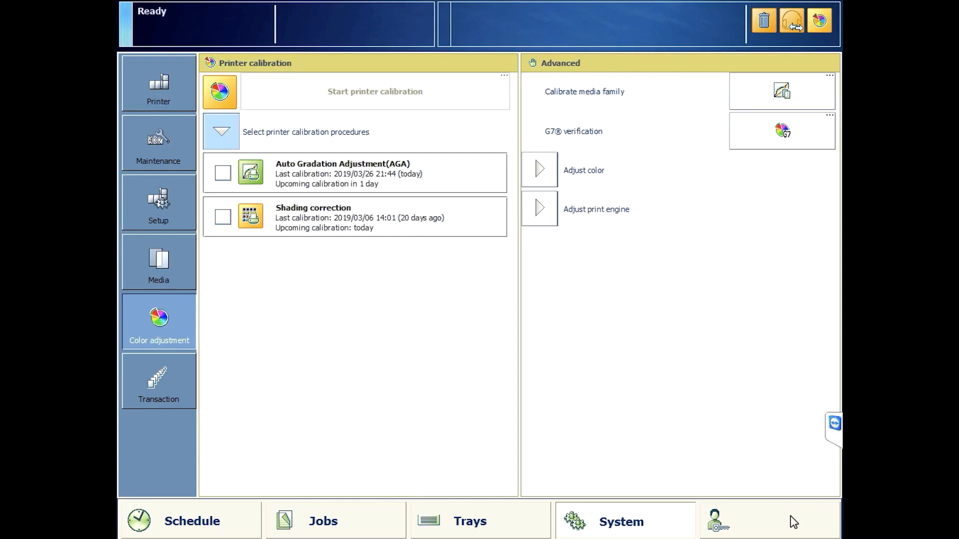
mouse_move(544, 397)
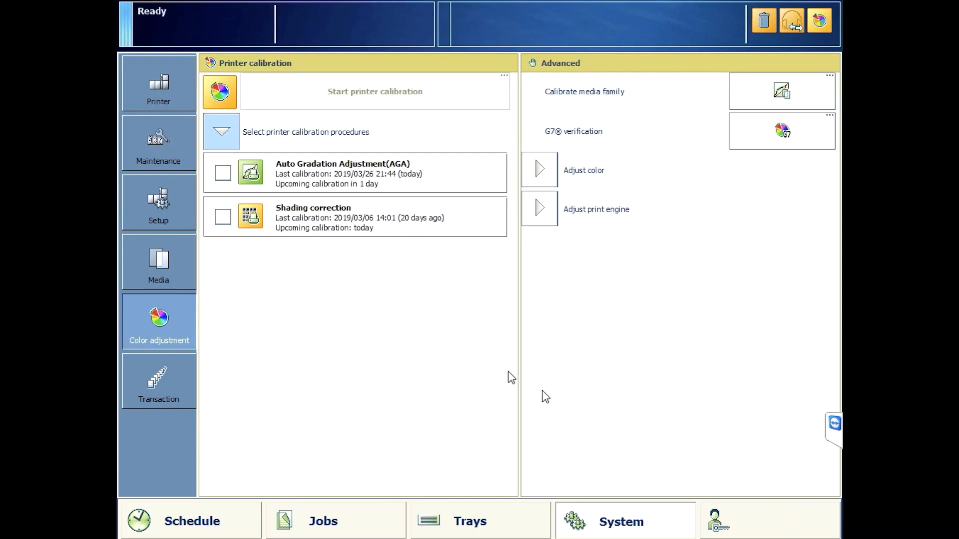
Launch the Shading correction wizard and move past Prepare media to print the chart
left_click(222, 217)
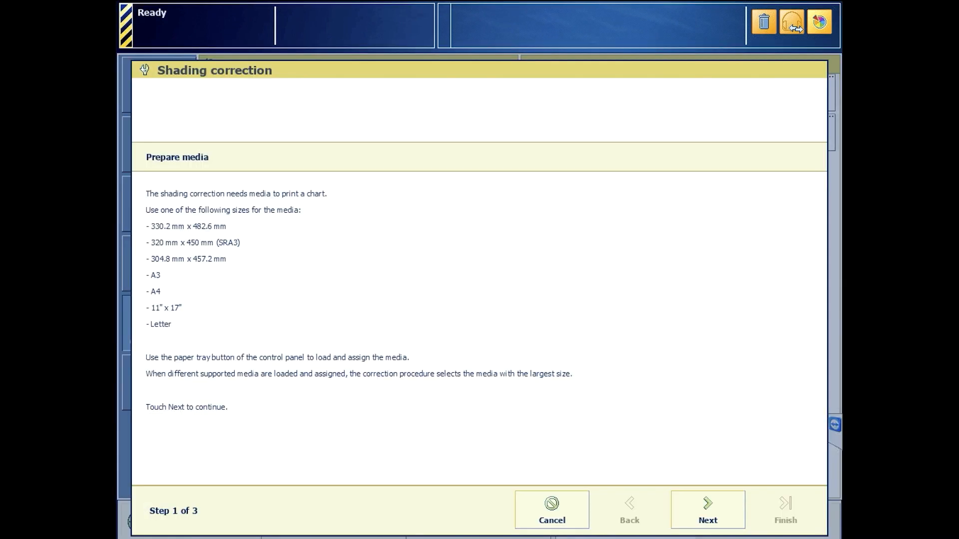
left_click(706, 519)
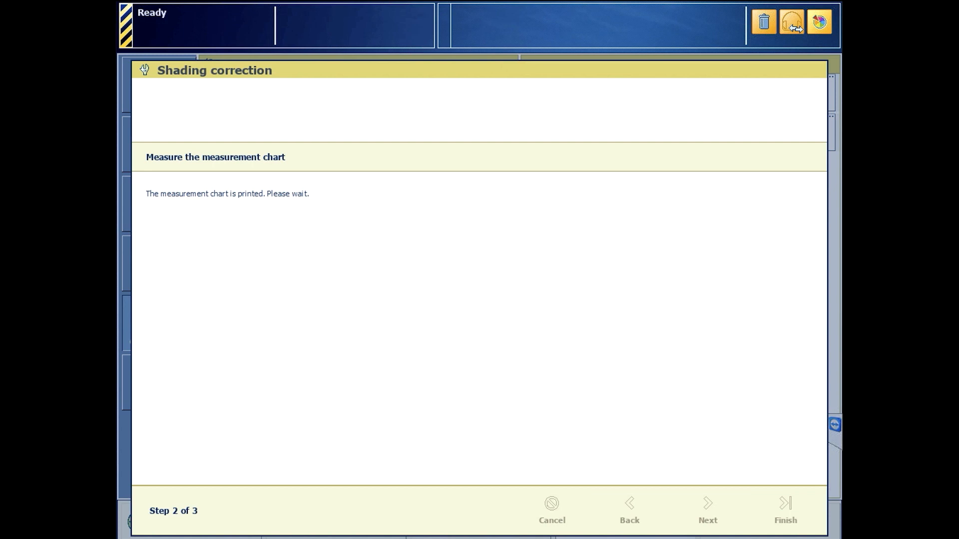